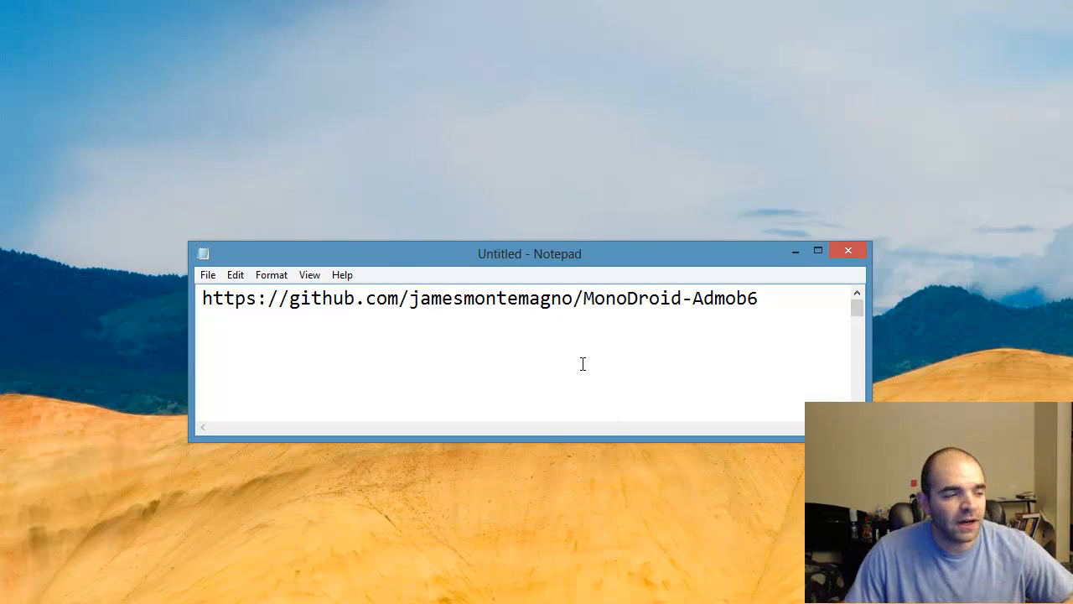
mouse_move(667, 318)
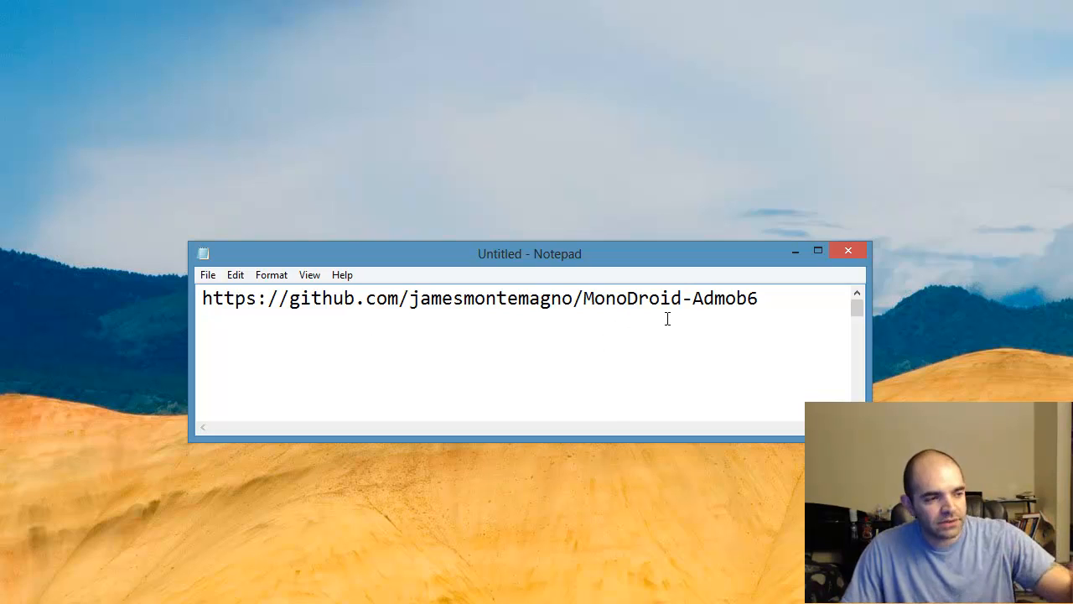
mouse_move(775, 315)
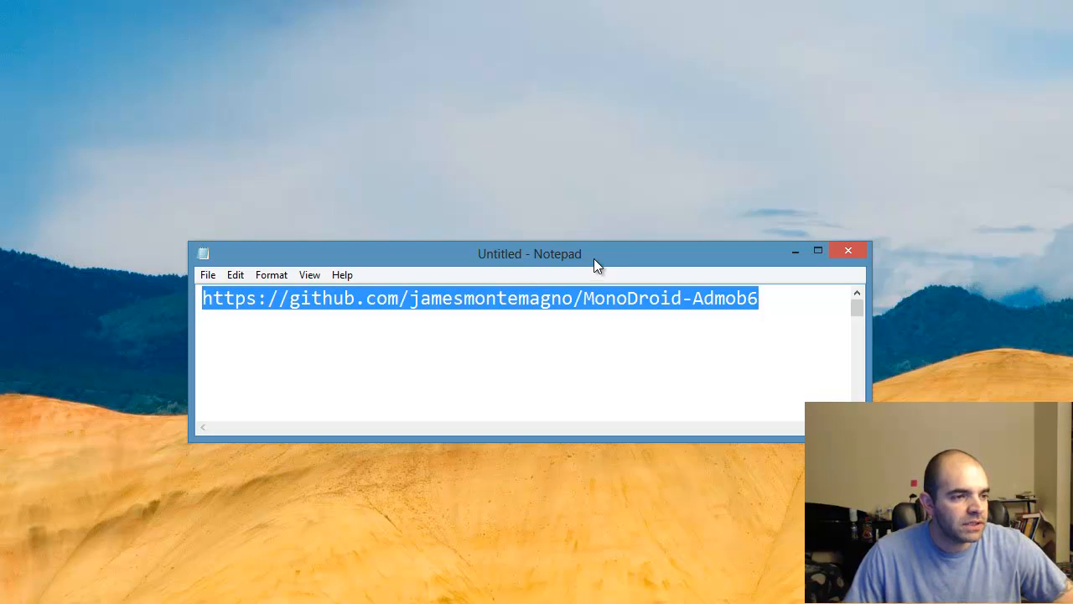
mouse_move(611, 258)
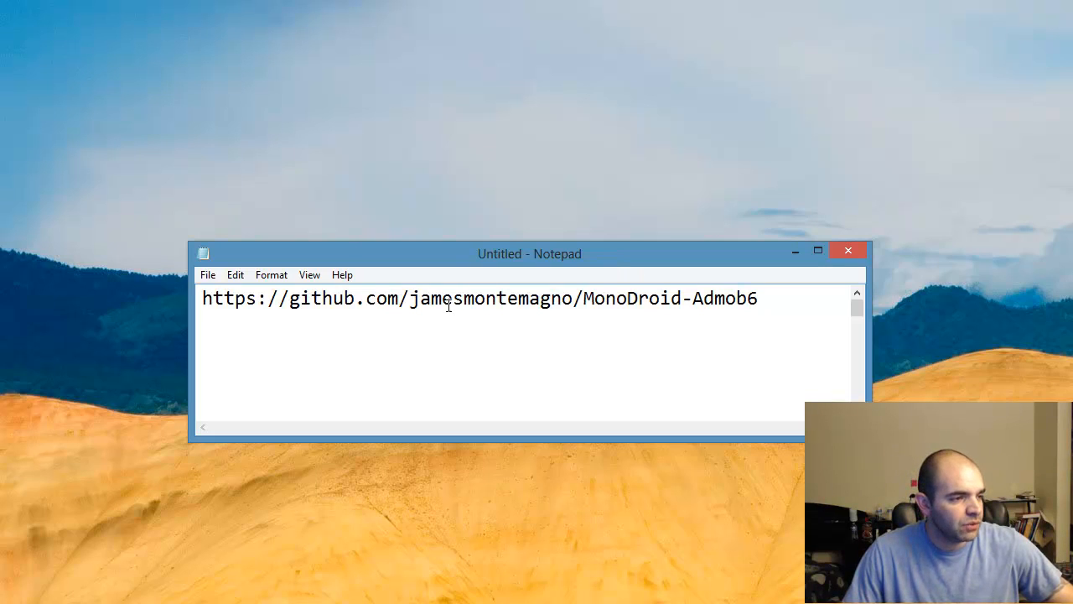
mouse_move(523, 302)
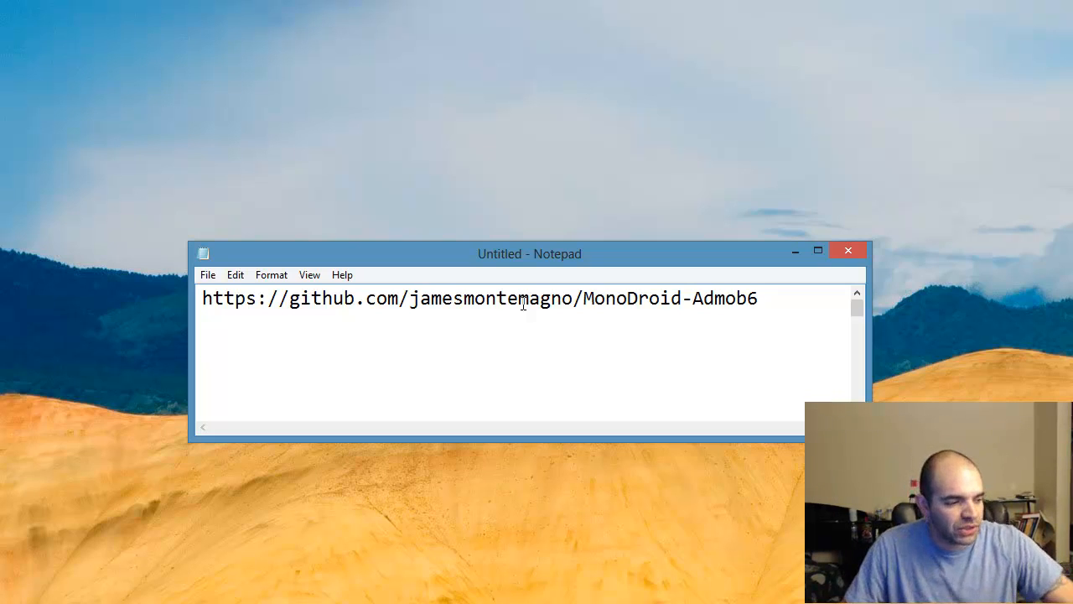
- Navigate to github.com/jamesmontemagno/MonoDroid-Admob6 and download the repository as a ZIP
drag(530, 253, 476, 237)
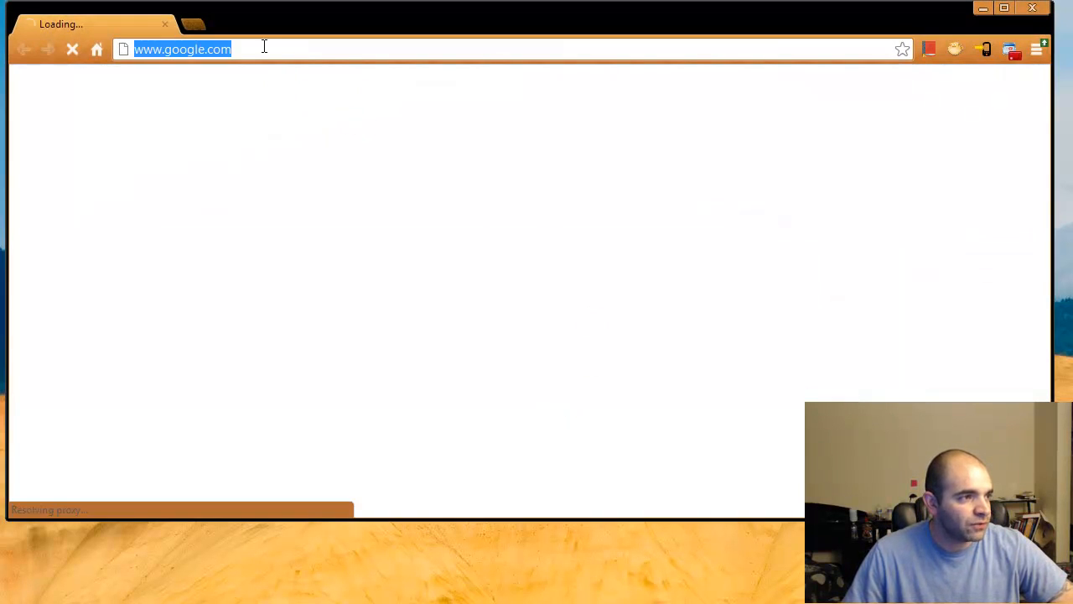
text(https://github.com/jamesmontemagno/MonoDroid-Admob6)
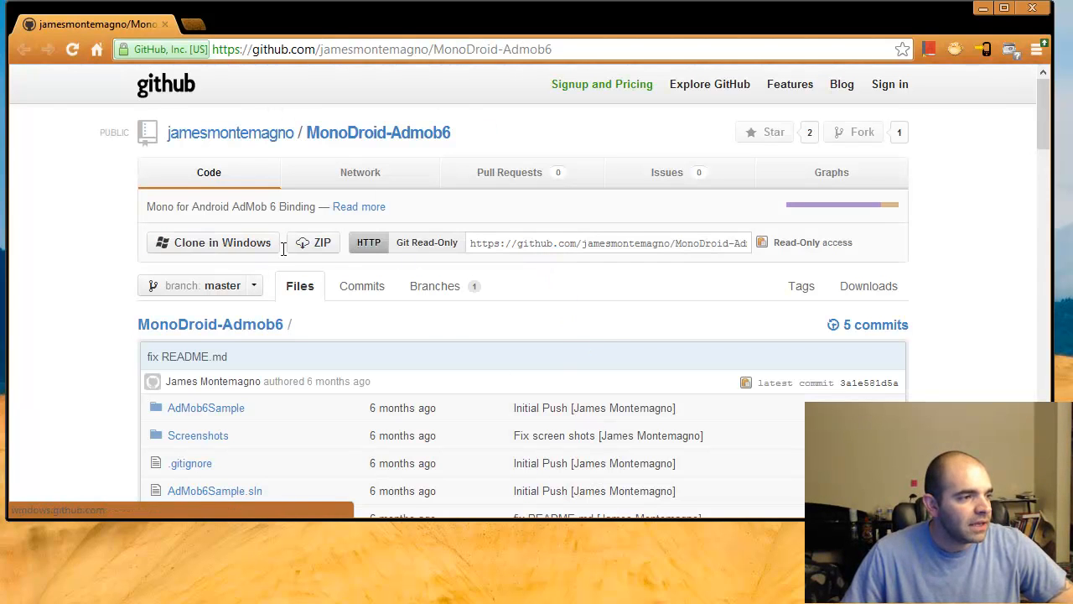
mouse_move(316, 242)
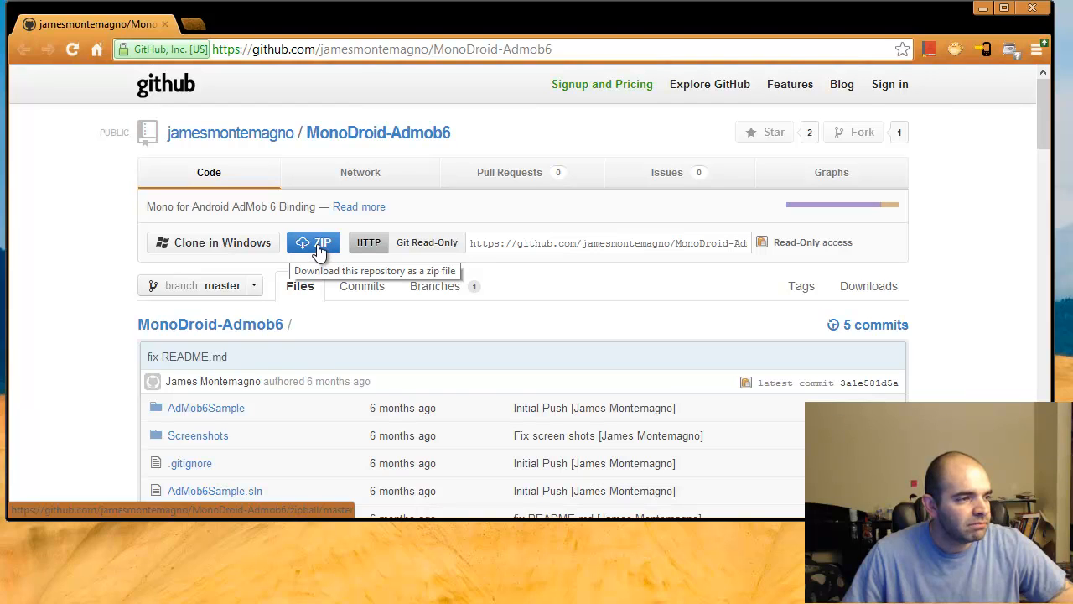
click(312, 241)
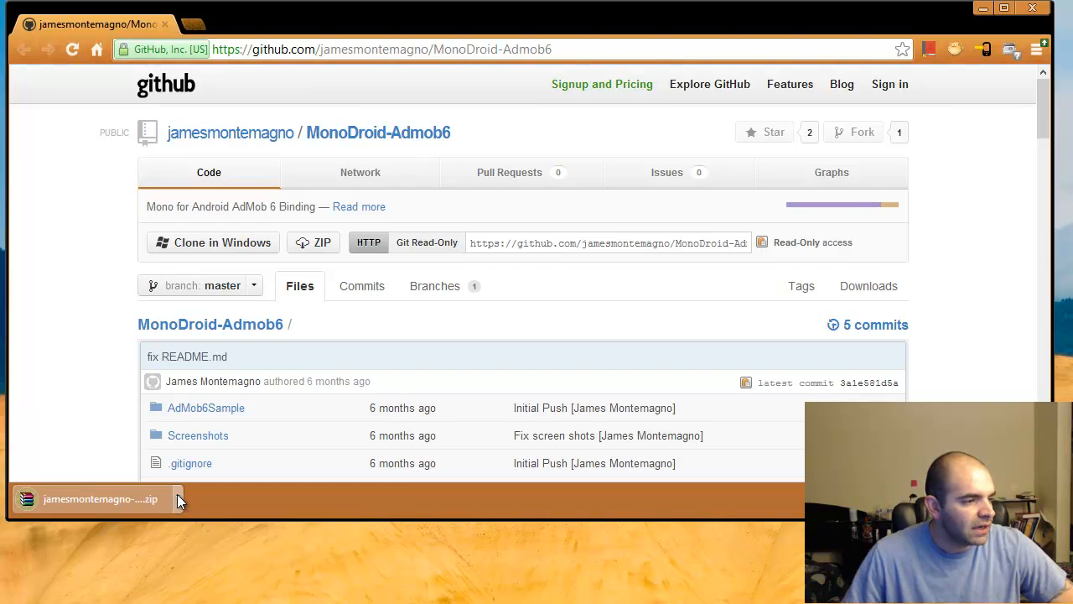
mouse_move(899, 221)
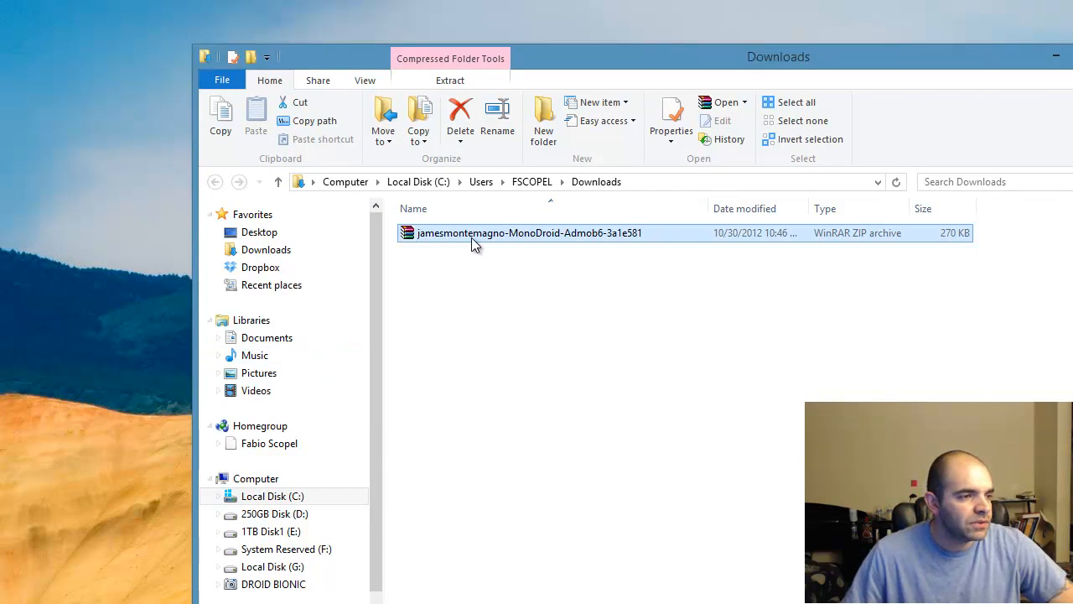
- Extract the downloaded MonoDroid-Admob6 archive and open AdMob6Sample.sln in Visual Studio
double_click(528, 231)
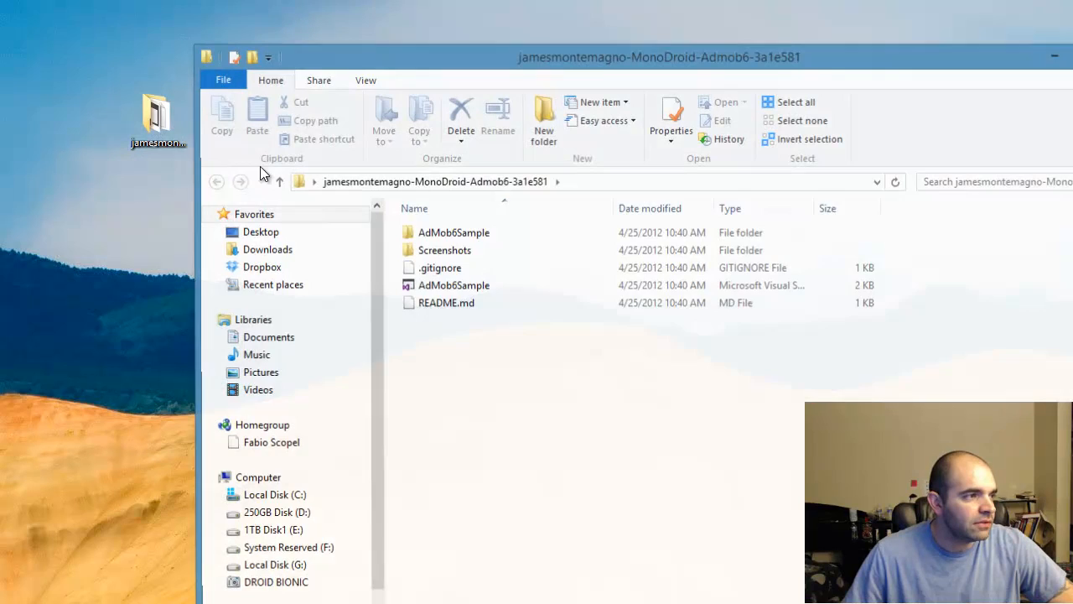
right_click(453, 285)
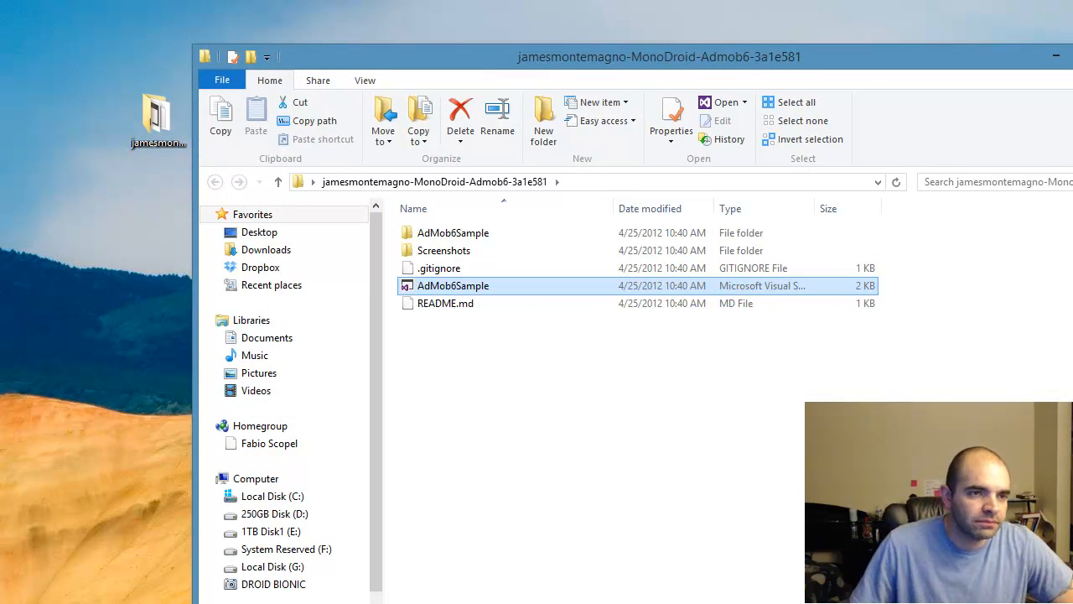
double_click(453, 285)
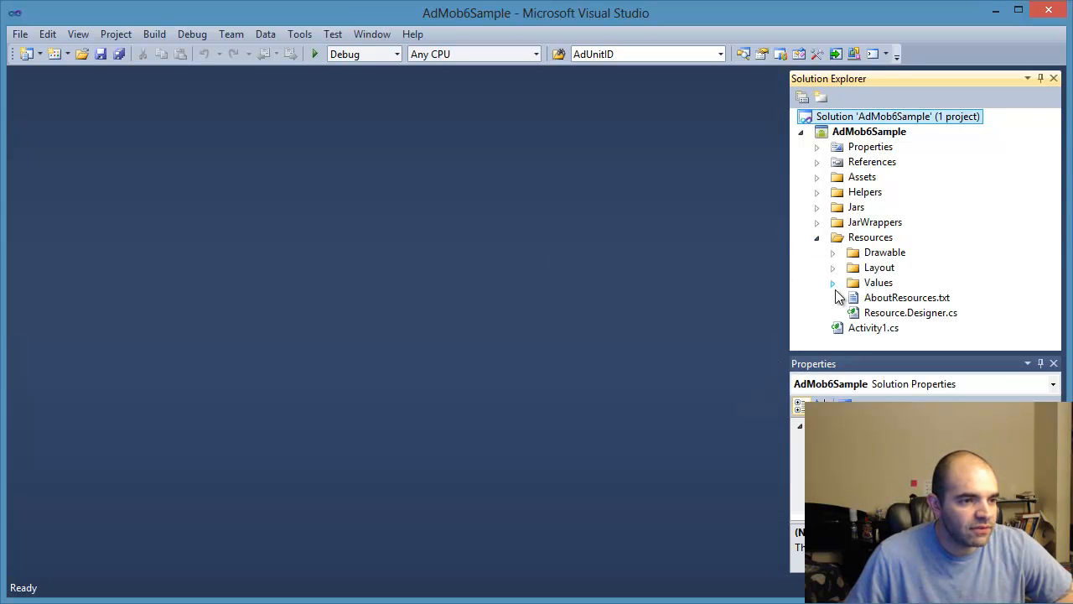
- Open Resources > Layout > Main.axml, render it for Android 2.2 and switch to its XML source
click(879, 267)
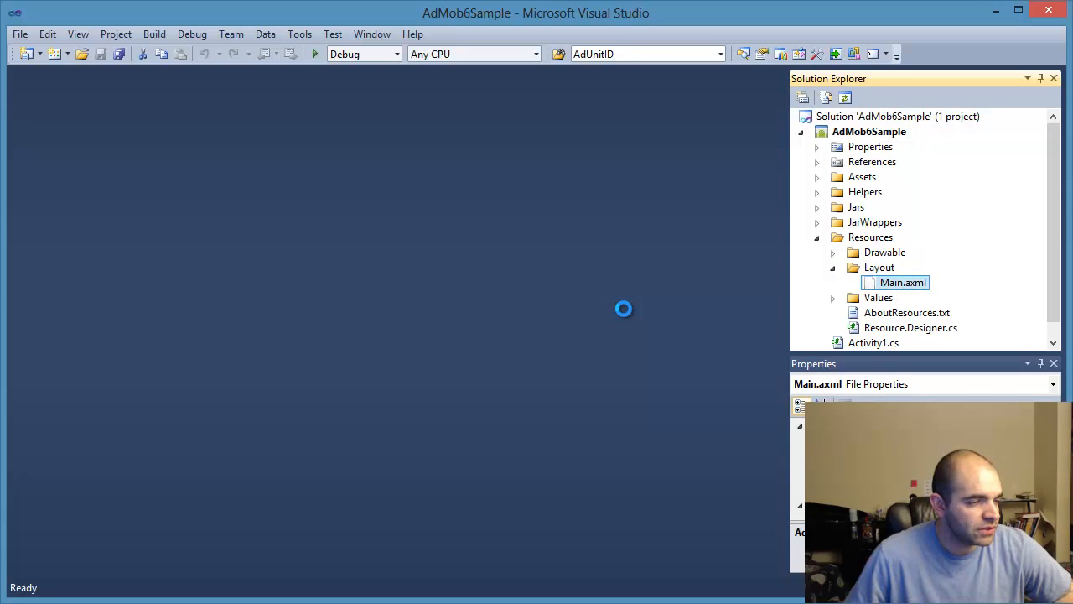
double_click(902, 282)
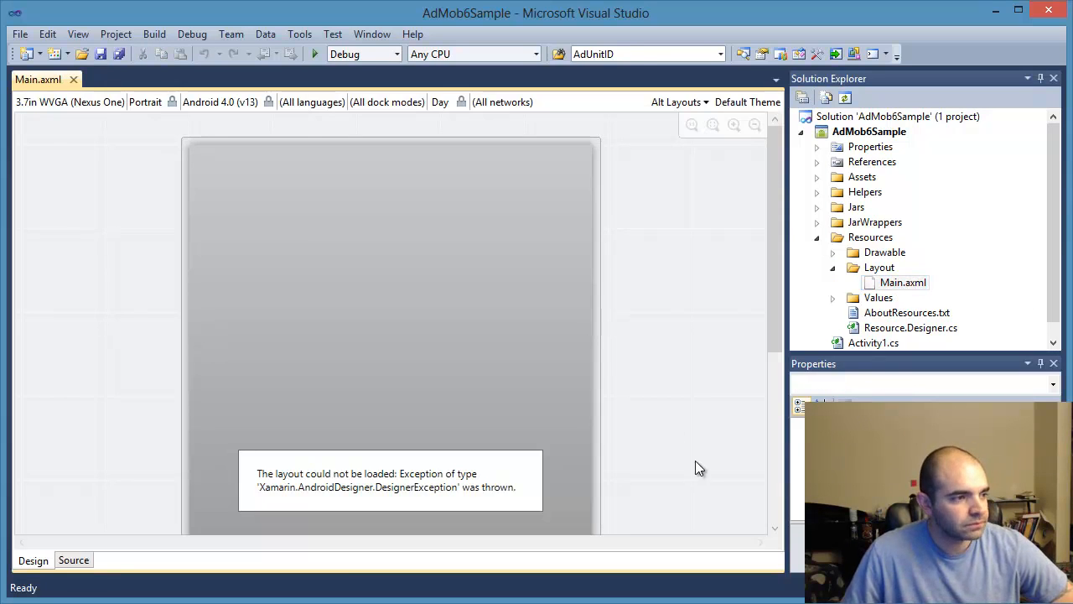
click(220, 102)
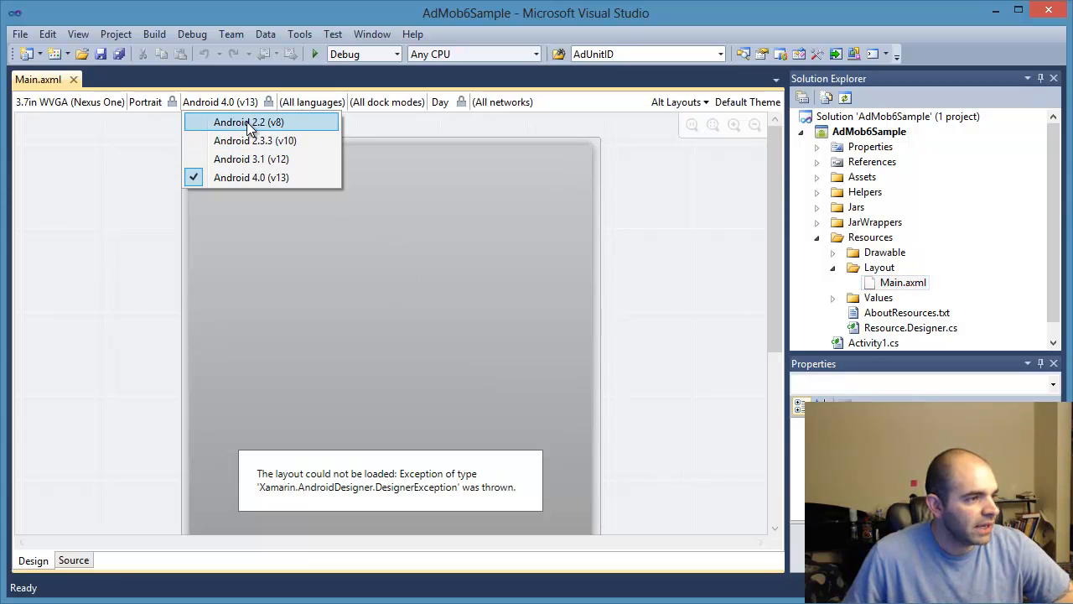
click(249, 121)
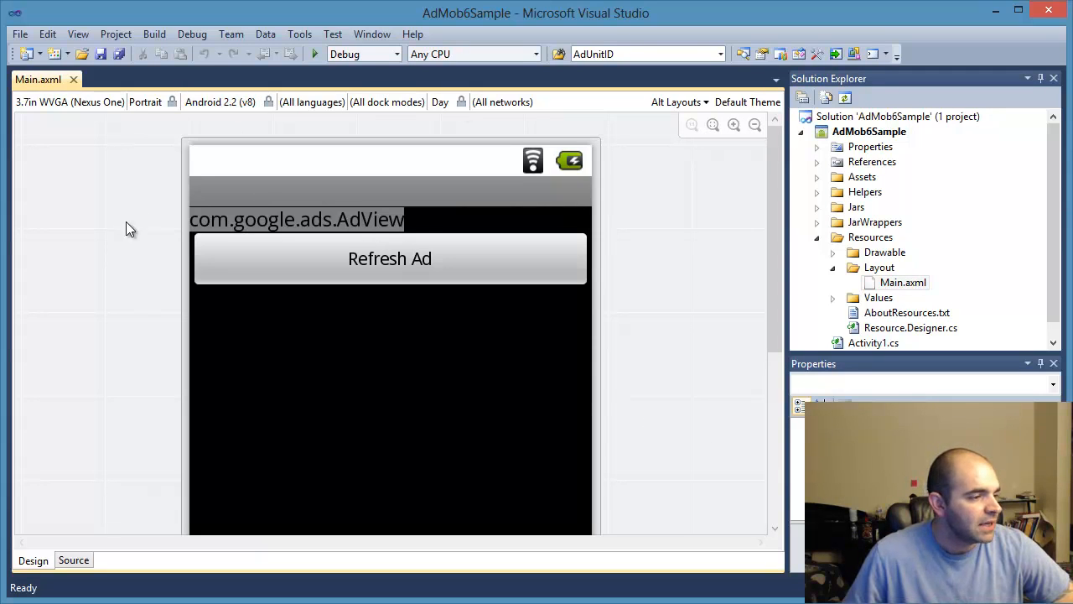
mouse_move(233, 423)
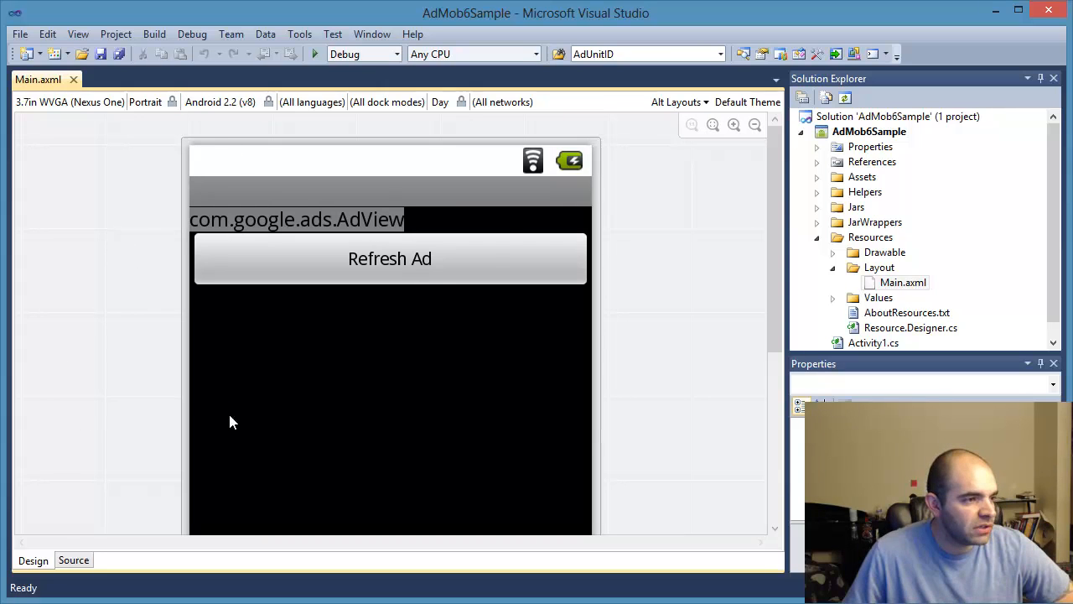
click(74, 560)
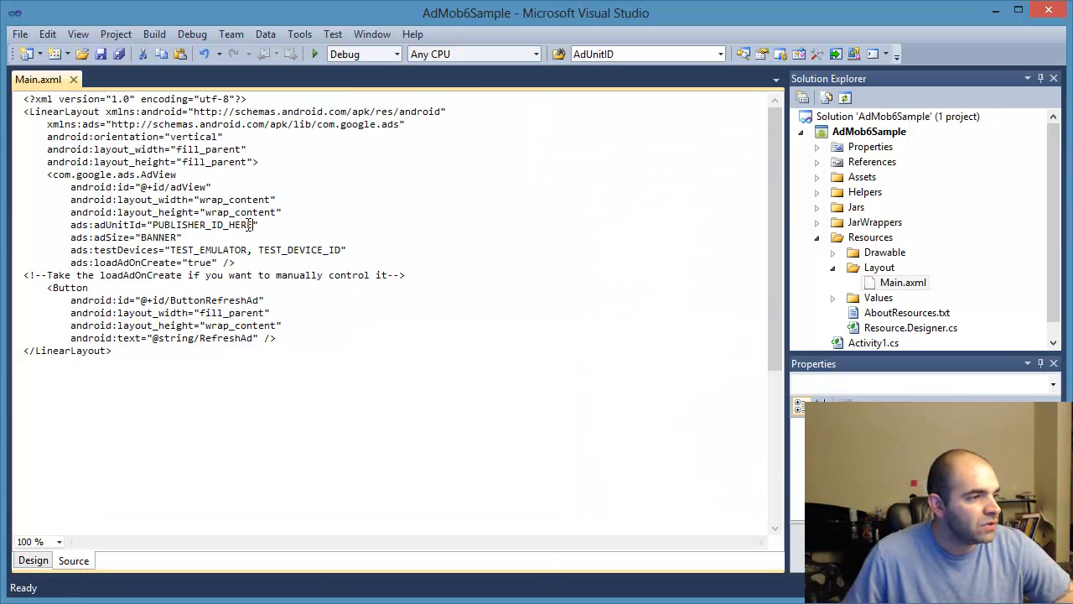
double_click(201, 225)
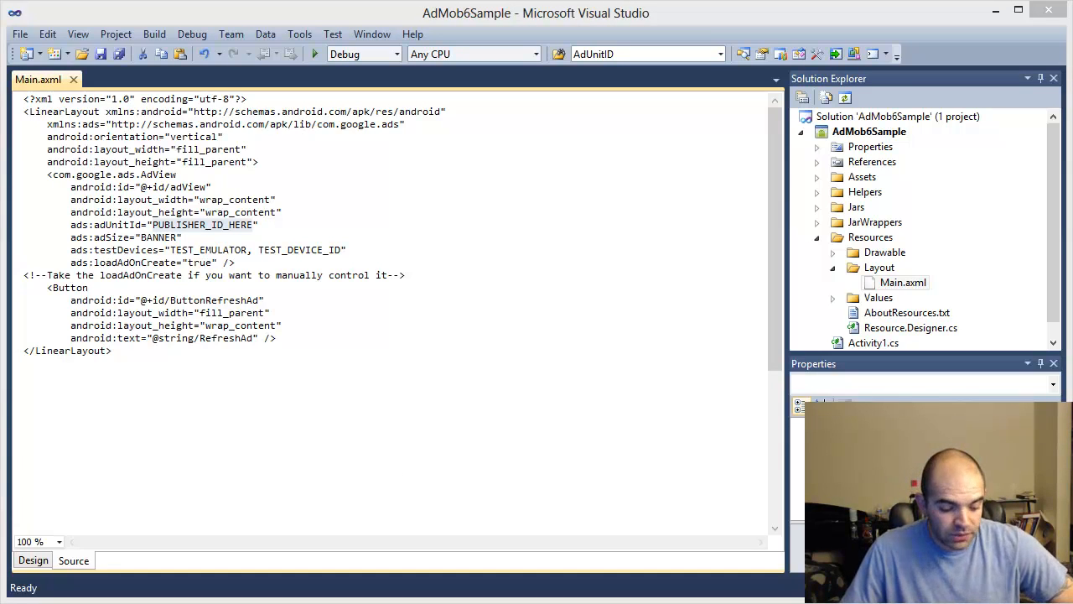
double_click(227, 224)
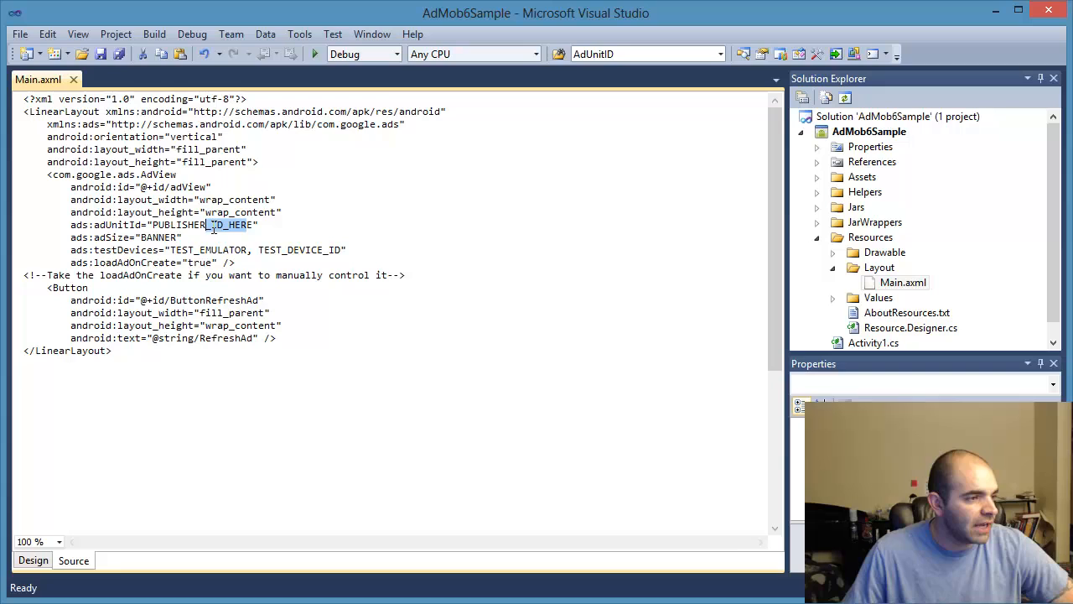
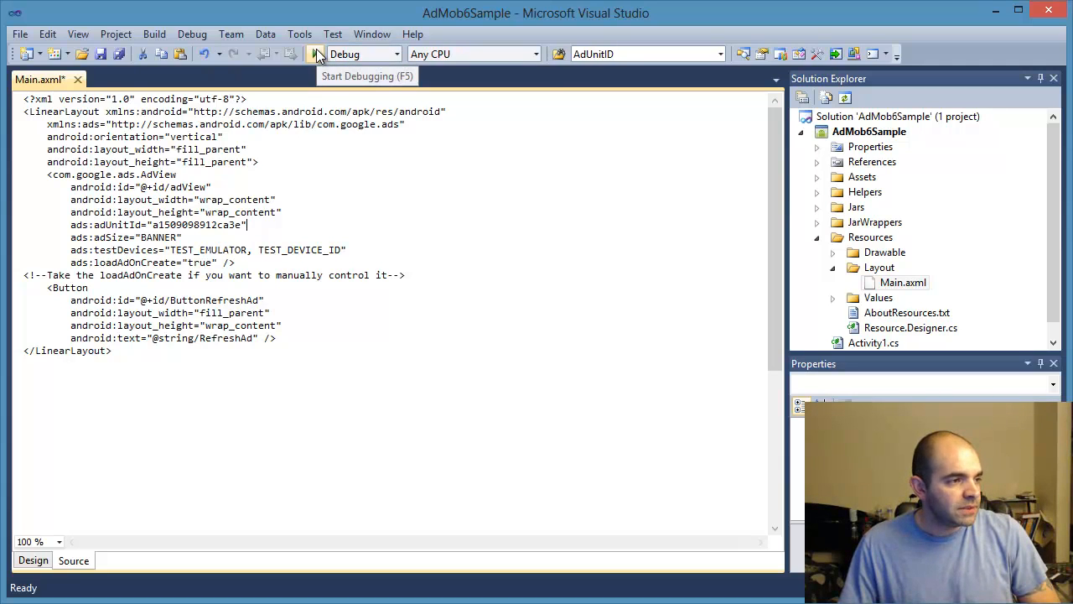
- Start debugging on the connected running phone and dismiss the UnobservedTaskException message
click(315, 53)
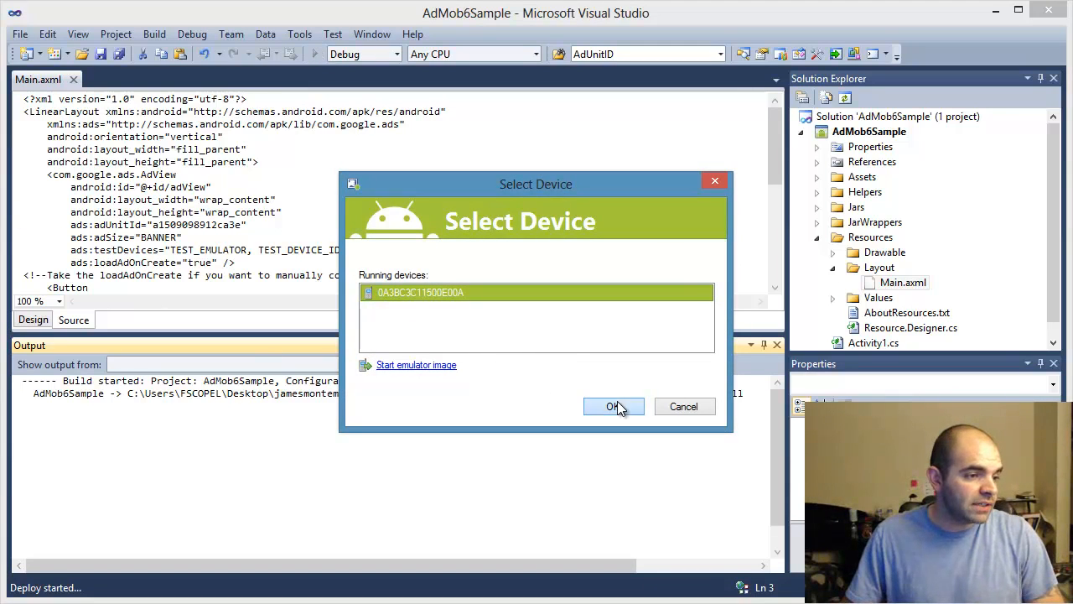
click(614, 406)
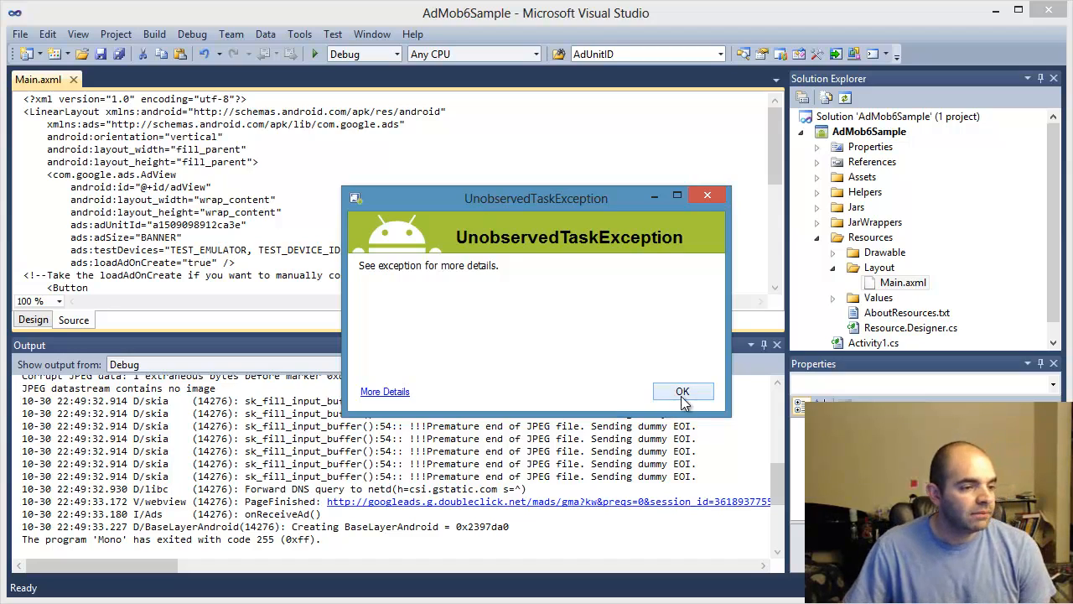
click(680, 392)
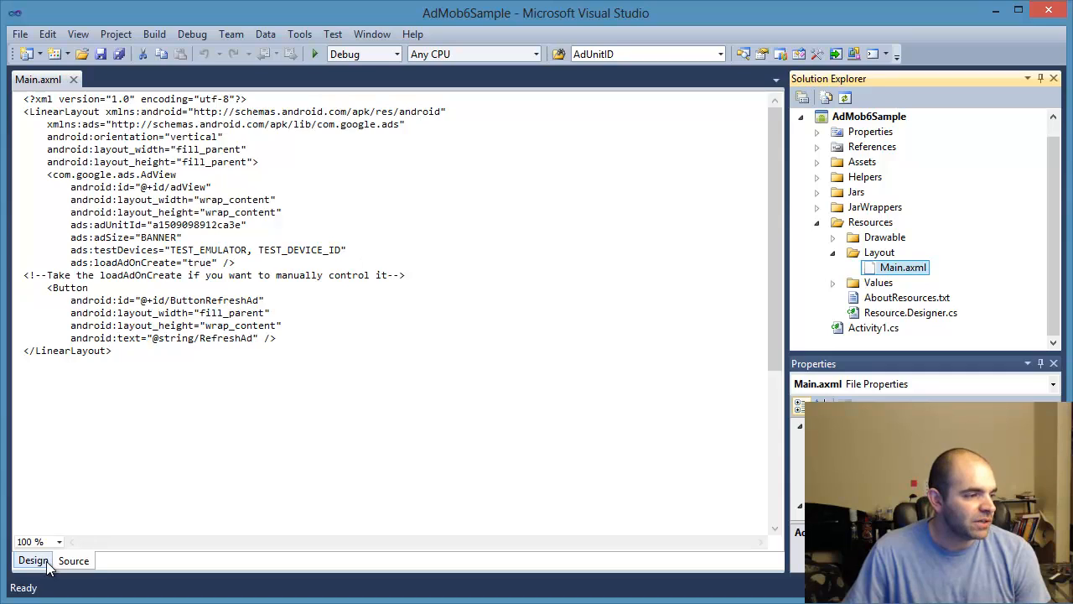
- In Activity1.cs, comment out the refresh button FindViewById line and its Click handler with //
click(34, 560)
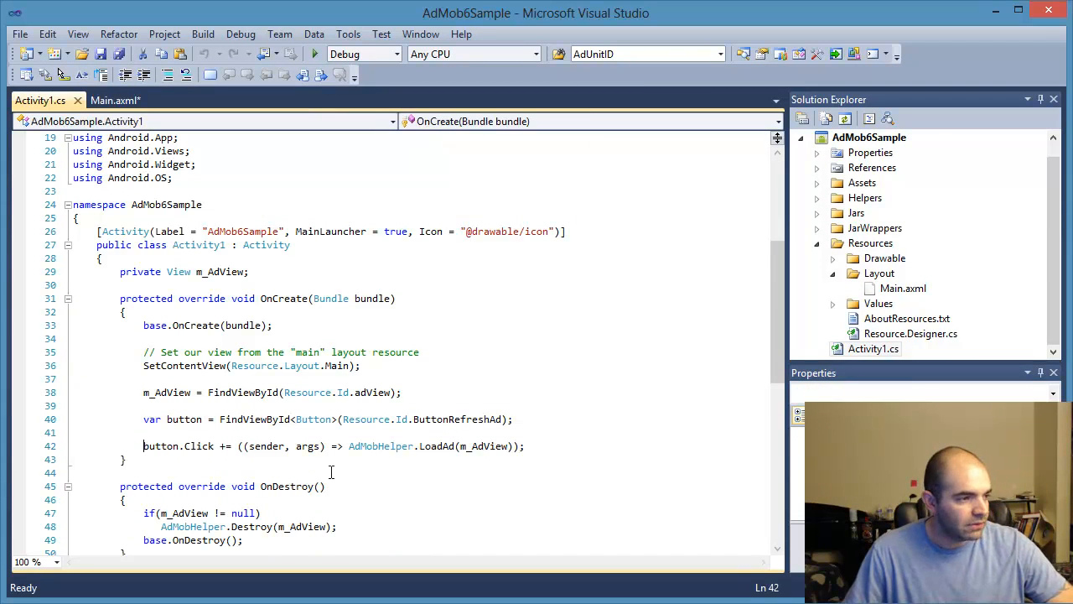
text(//)
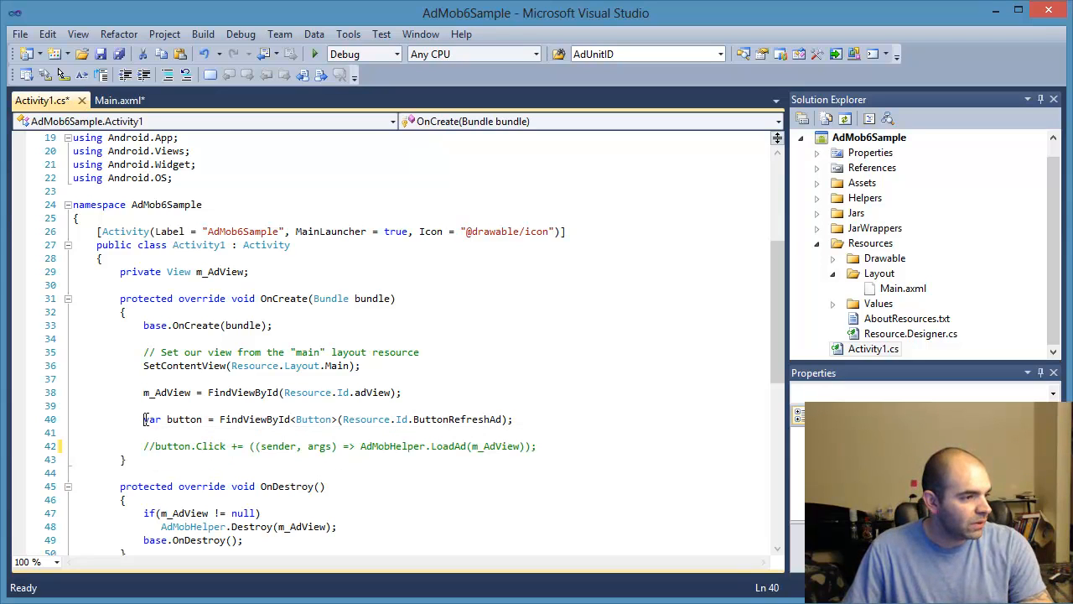
text(//)
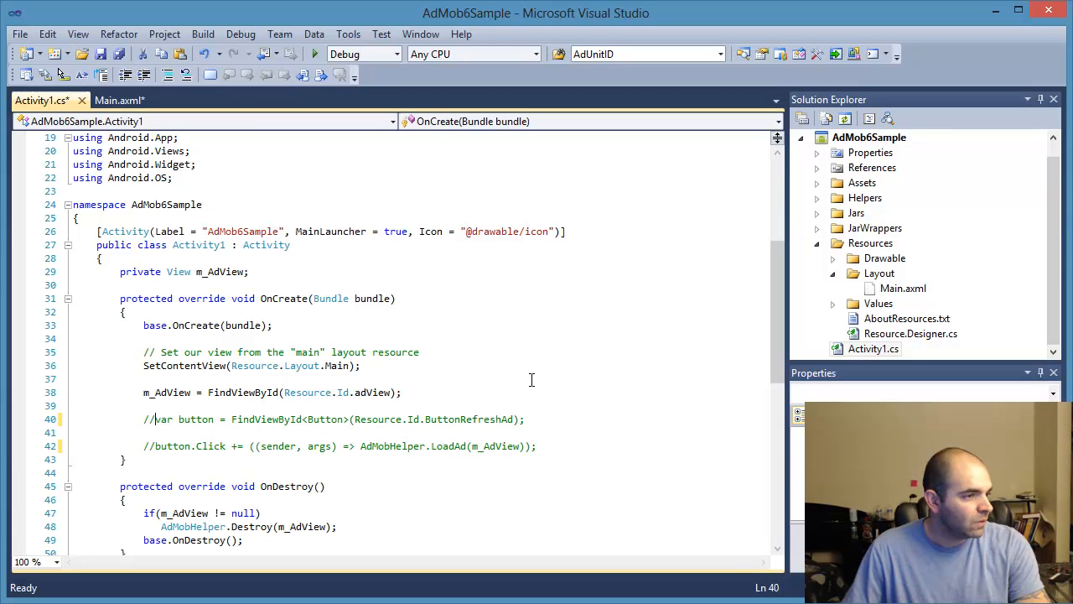